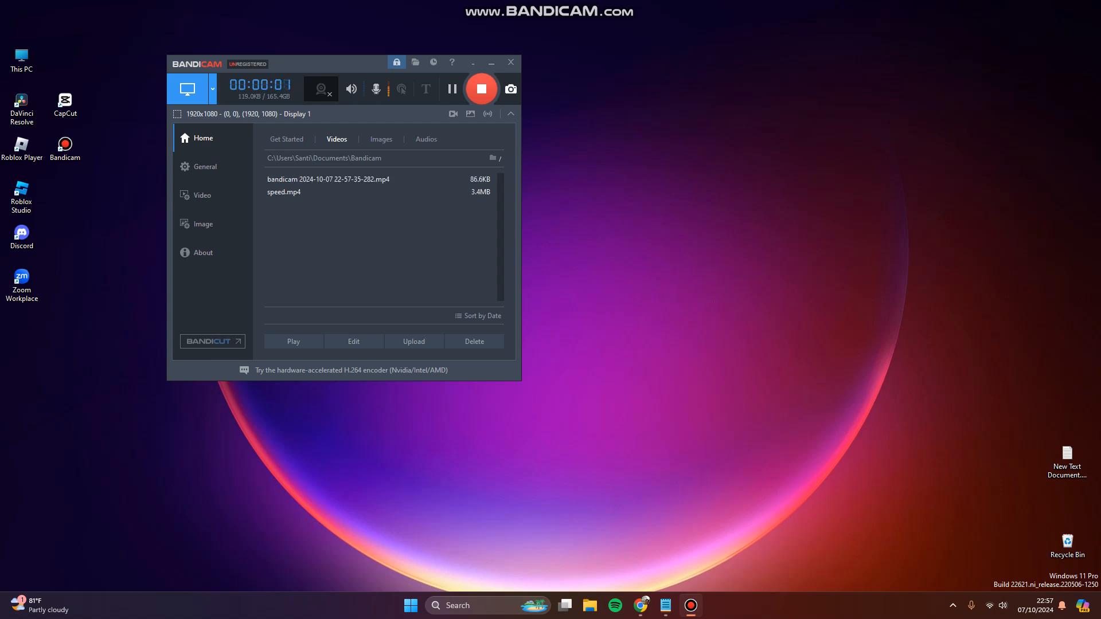
# Step: Minimize Bandicam and launch the Settings app by searching "settings" from Start
pyautogui.click(491, 65)
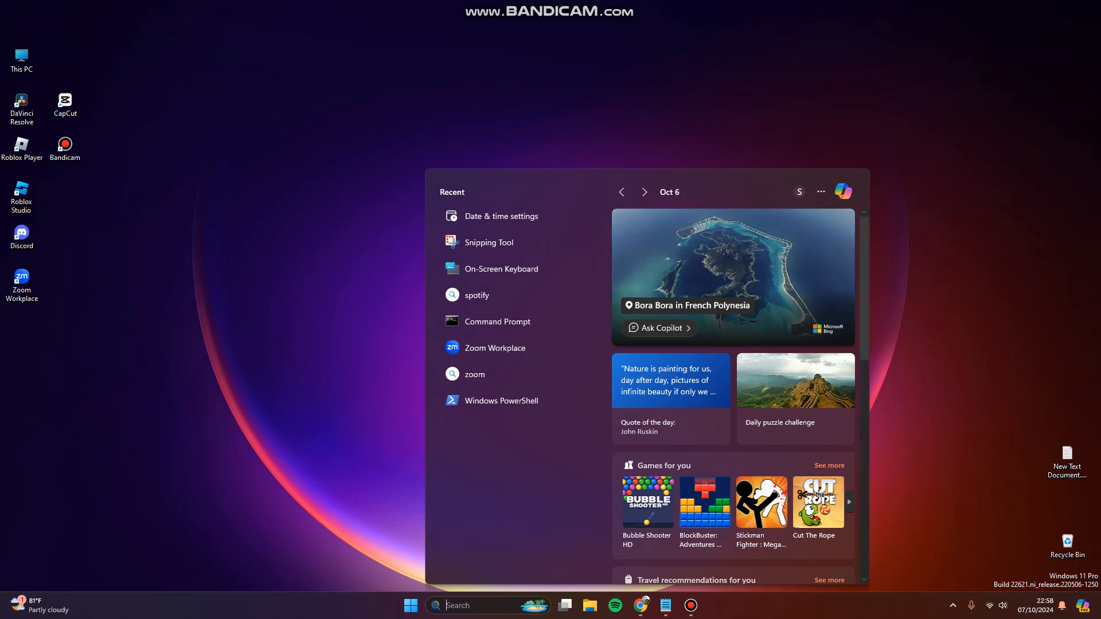
pyautogui.write('settings')
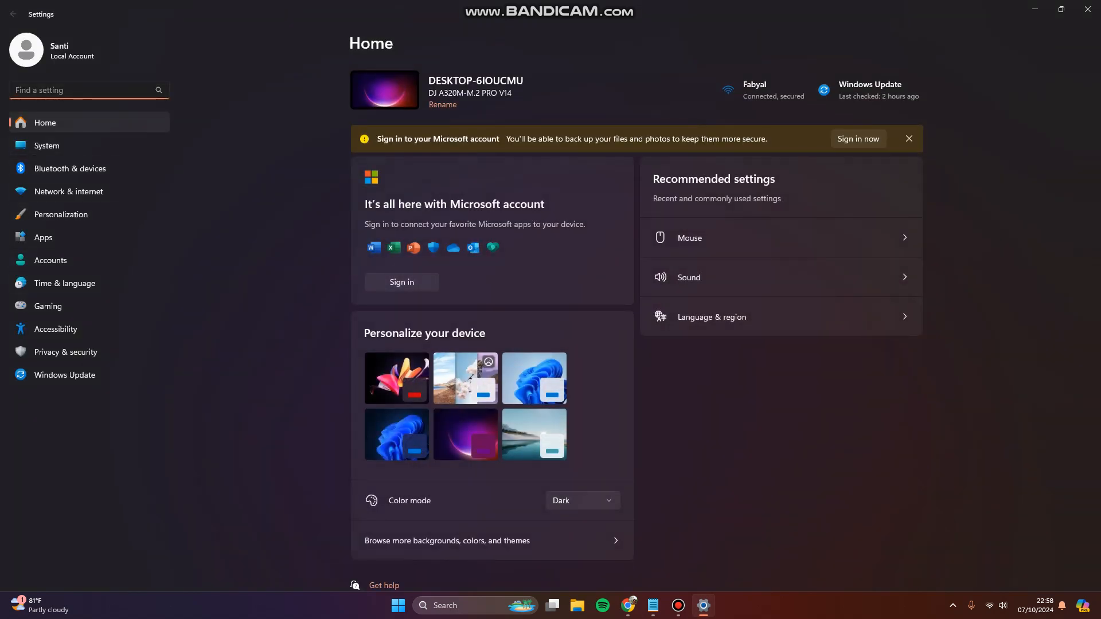
# Step: Go to Bluetooth & devices, then the Mouse page
pyautogui.click(70, 169)
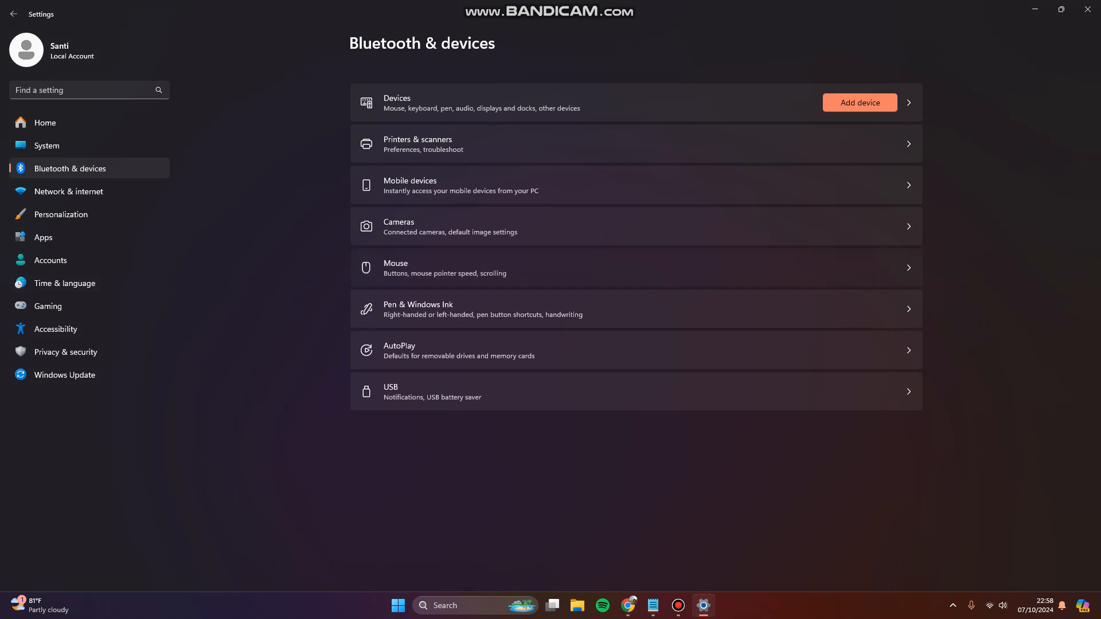
pyautogui.click(395, 268)
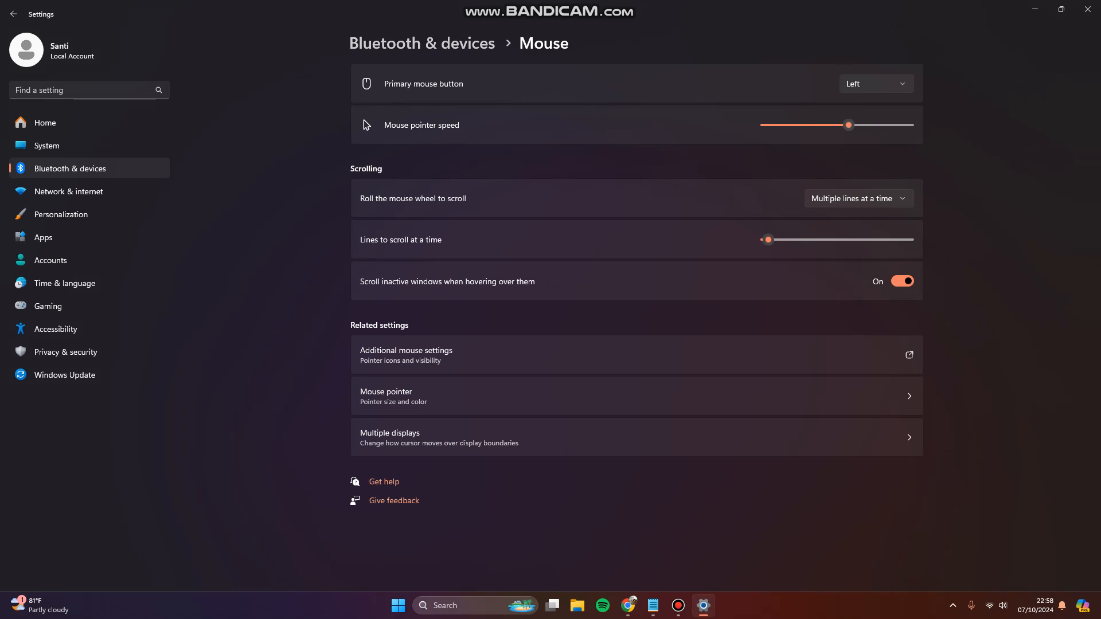
pyautogui.click(874, 84)
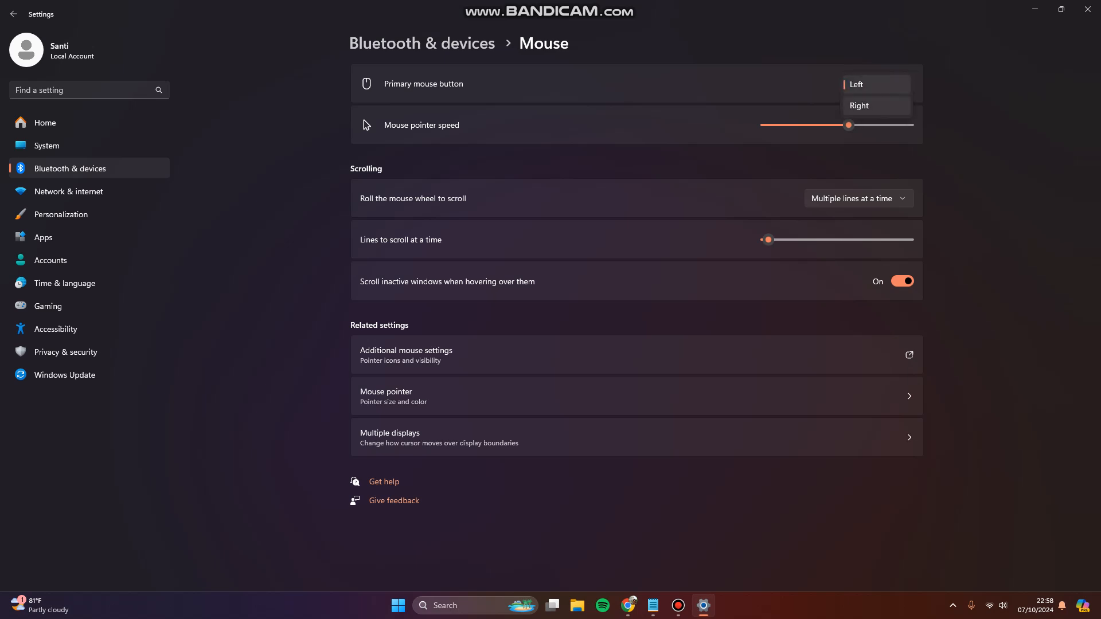
pyautogui.click(858, 106)
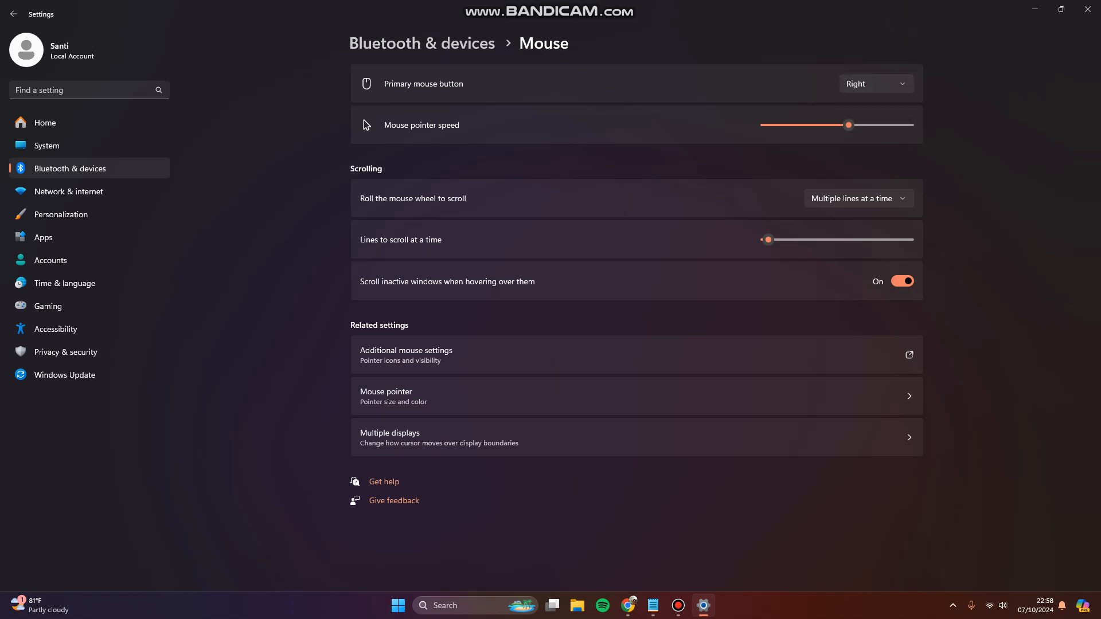
pyautogui.click(874, 84)
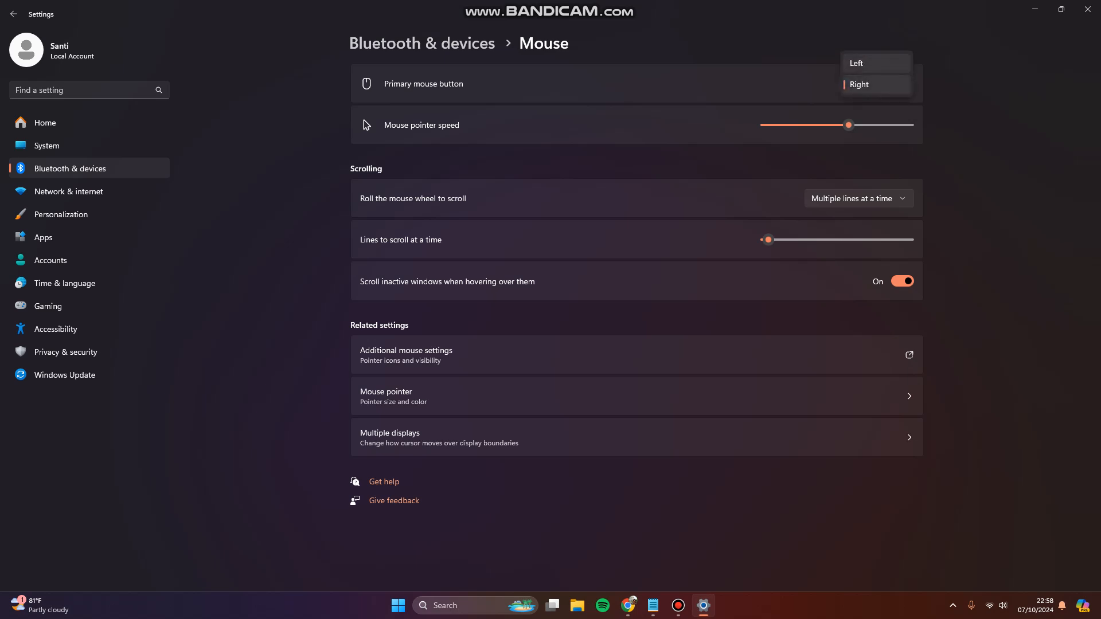
pyautogui.click(857, 63)
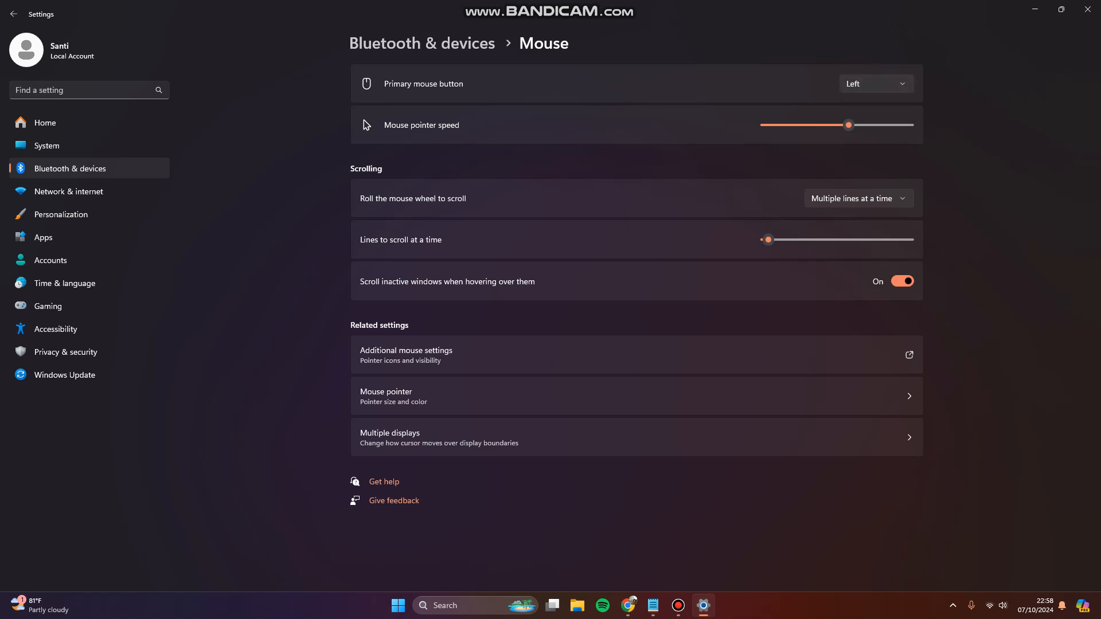